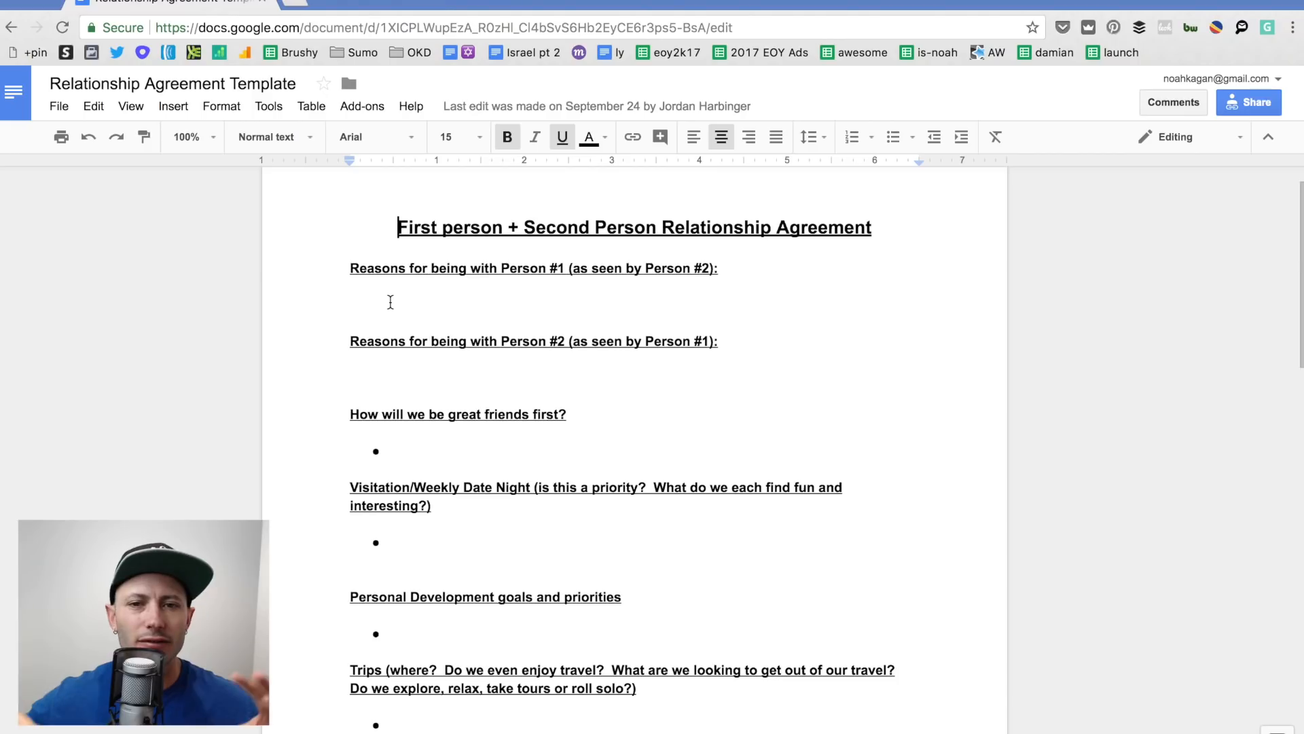
scroll("down", 3)
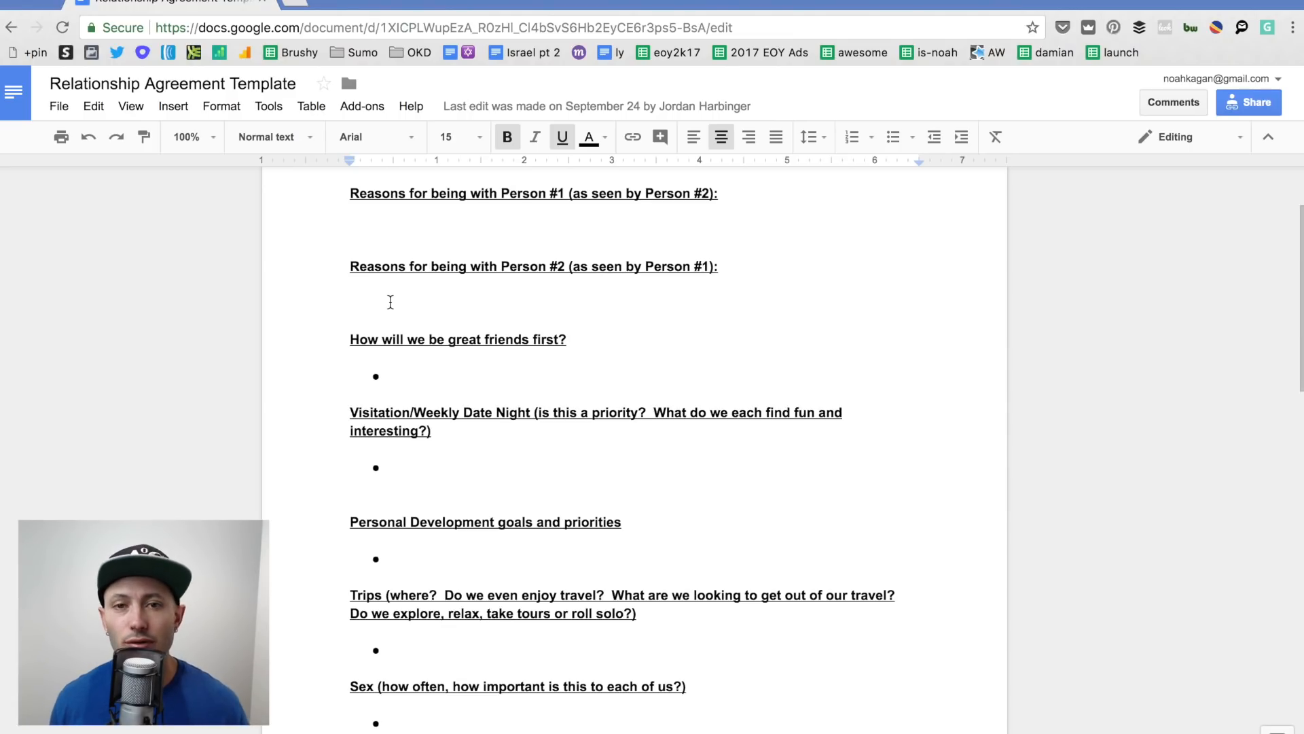
scroll("down", 3)
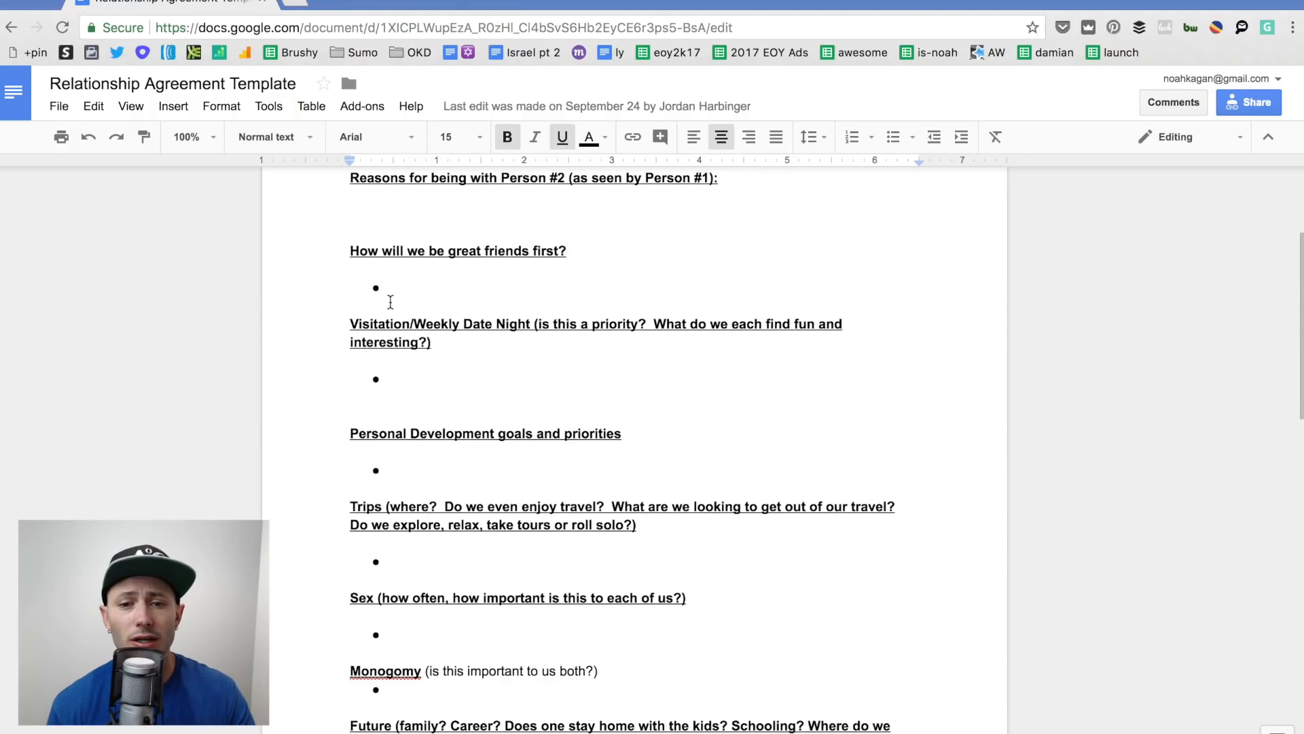
scroll("down", 3)
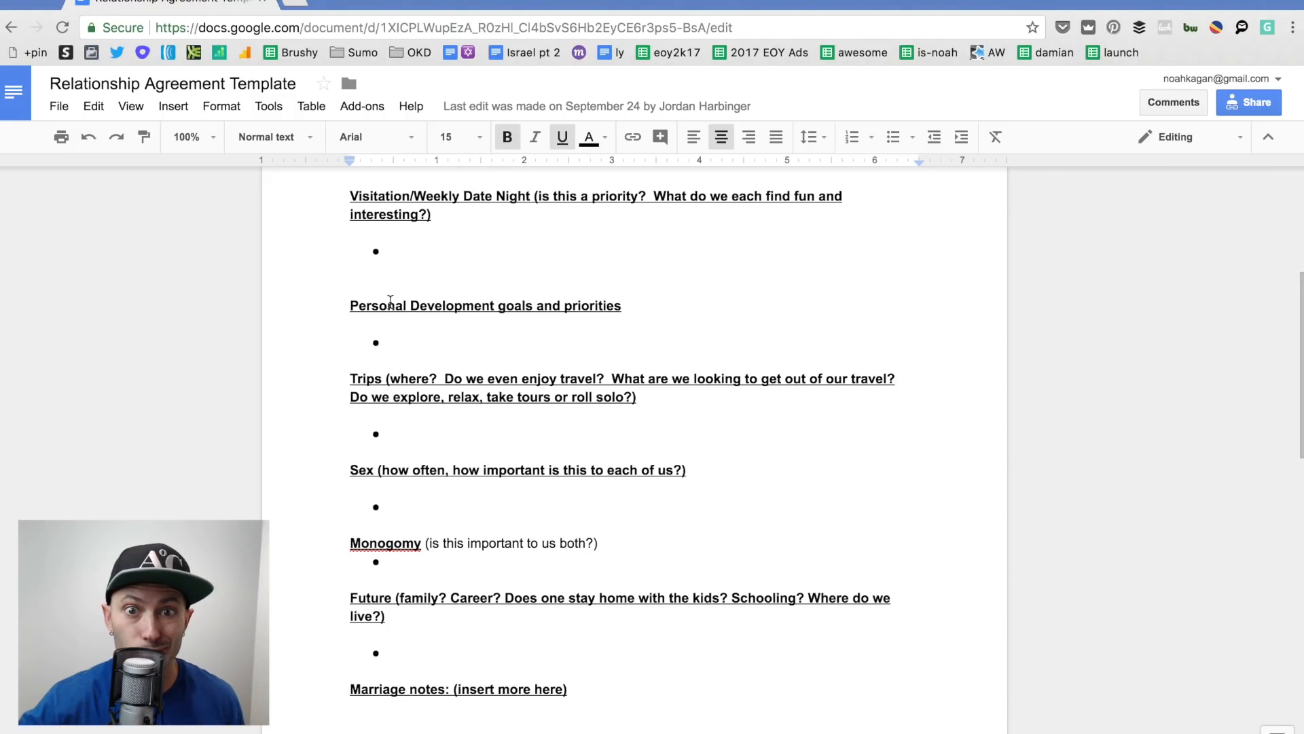
scroll("down", 3)
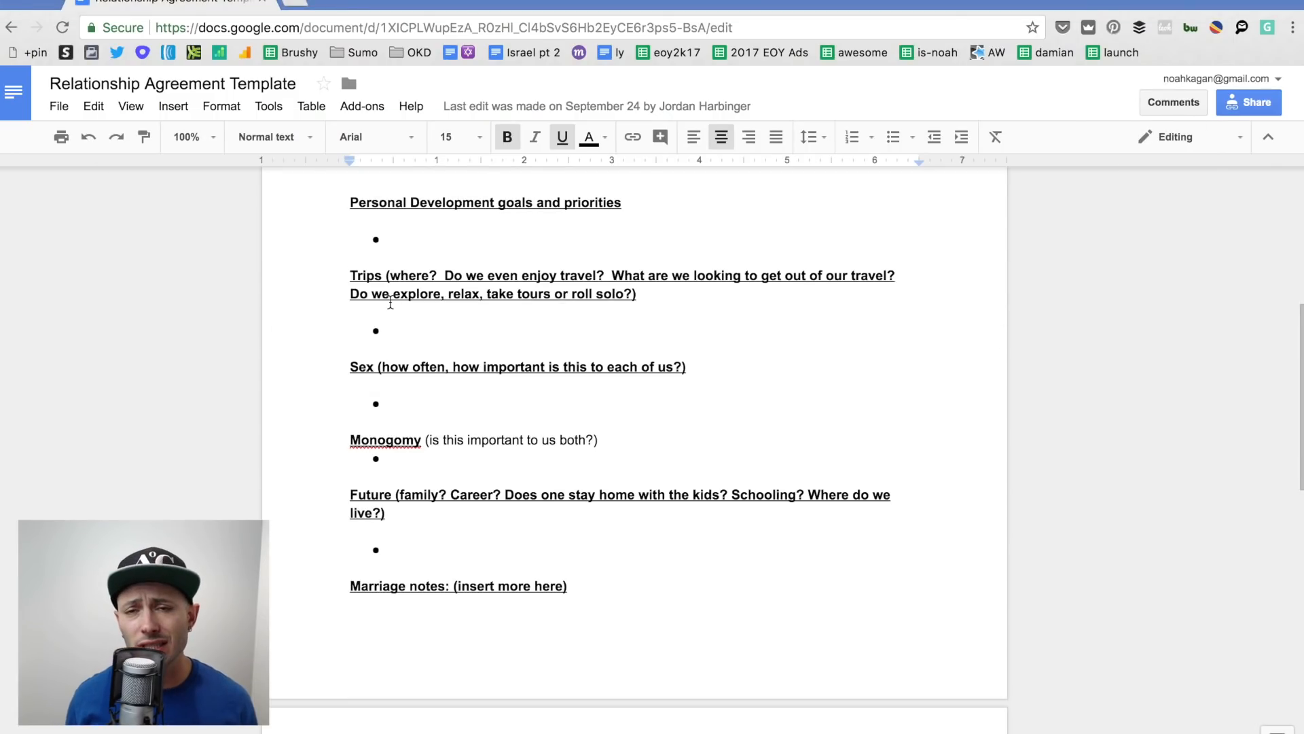
scroll("down", 3)
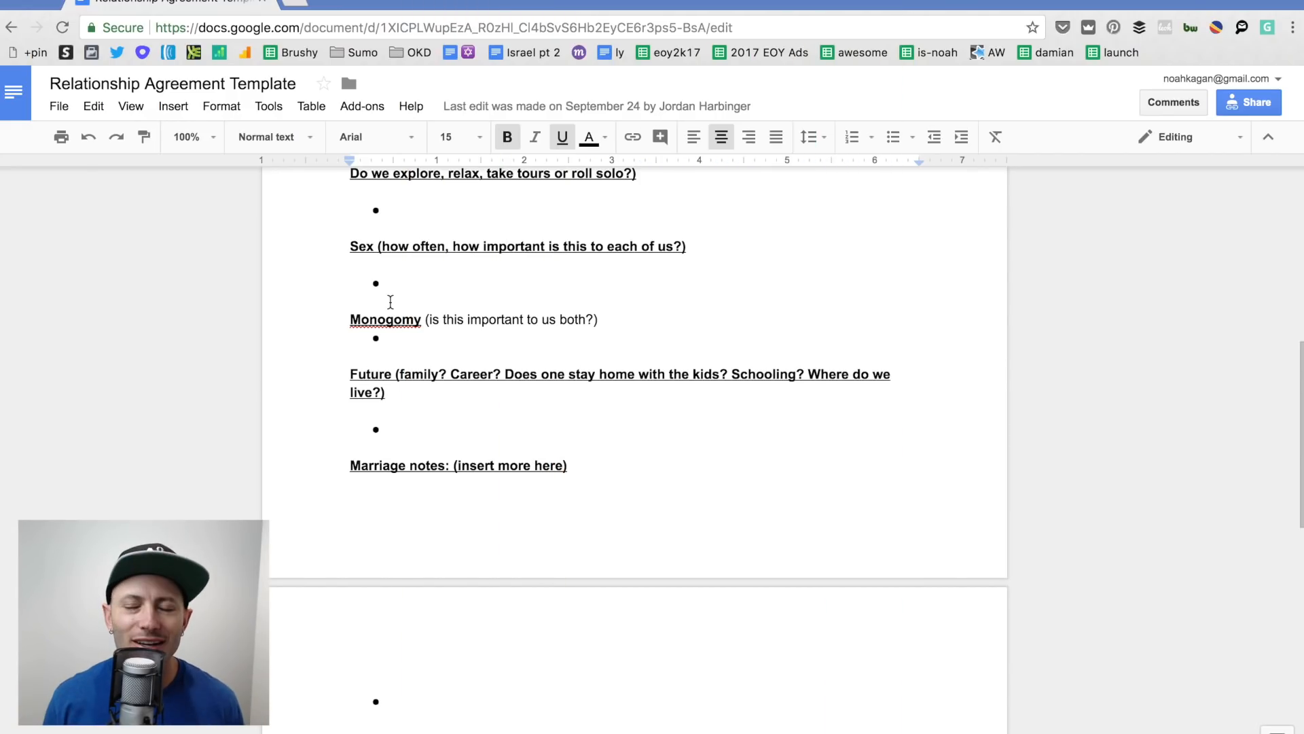
scroll("down", 3)
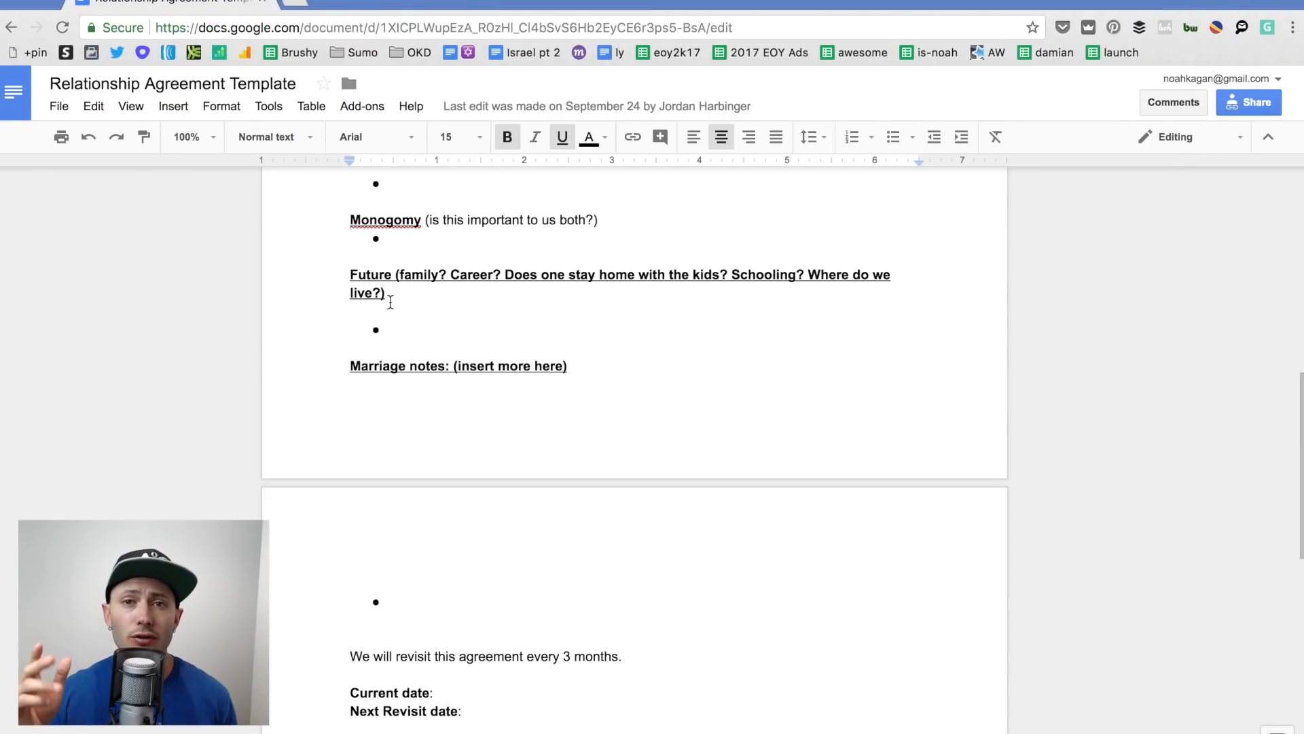
scroll("down", 3)
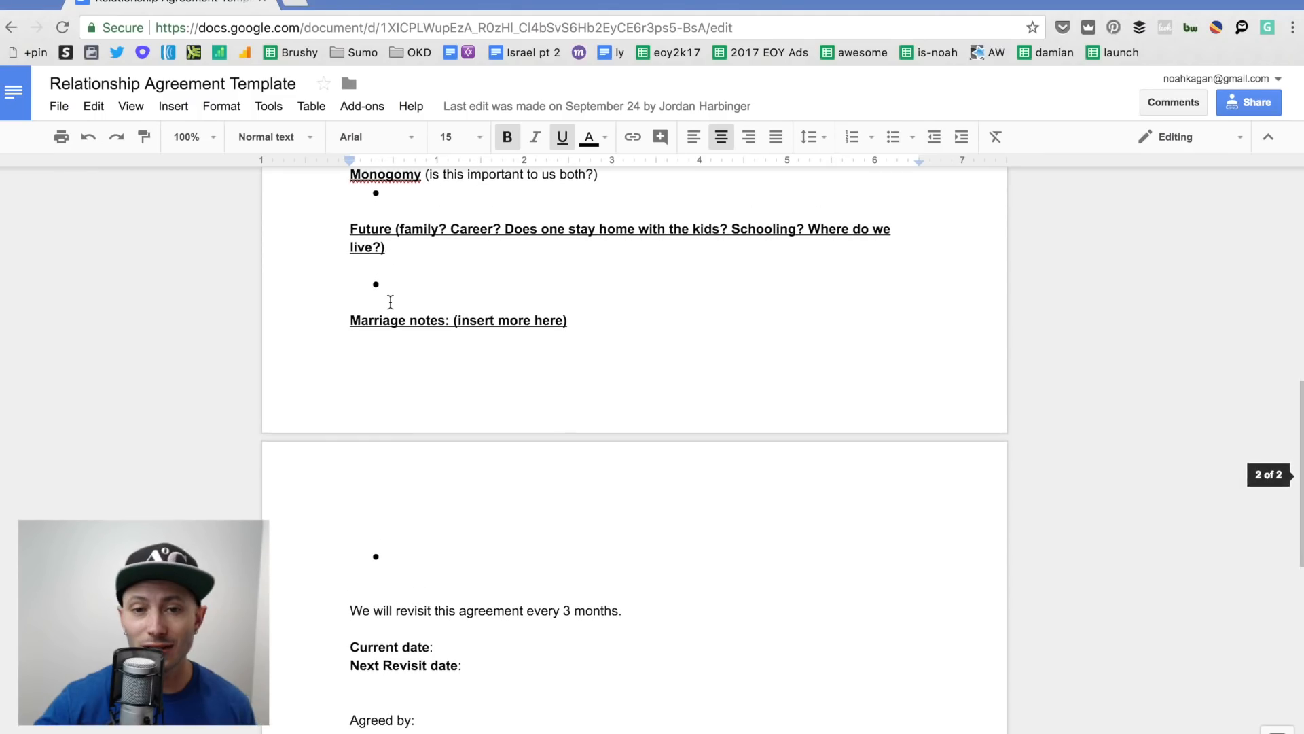
scroll("down", 3)
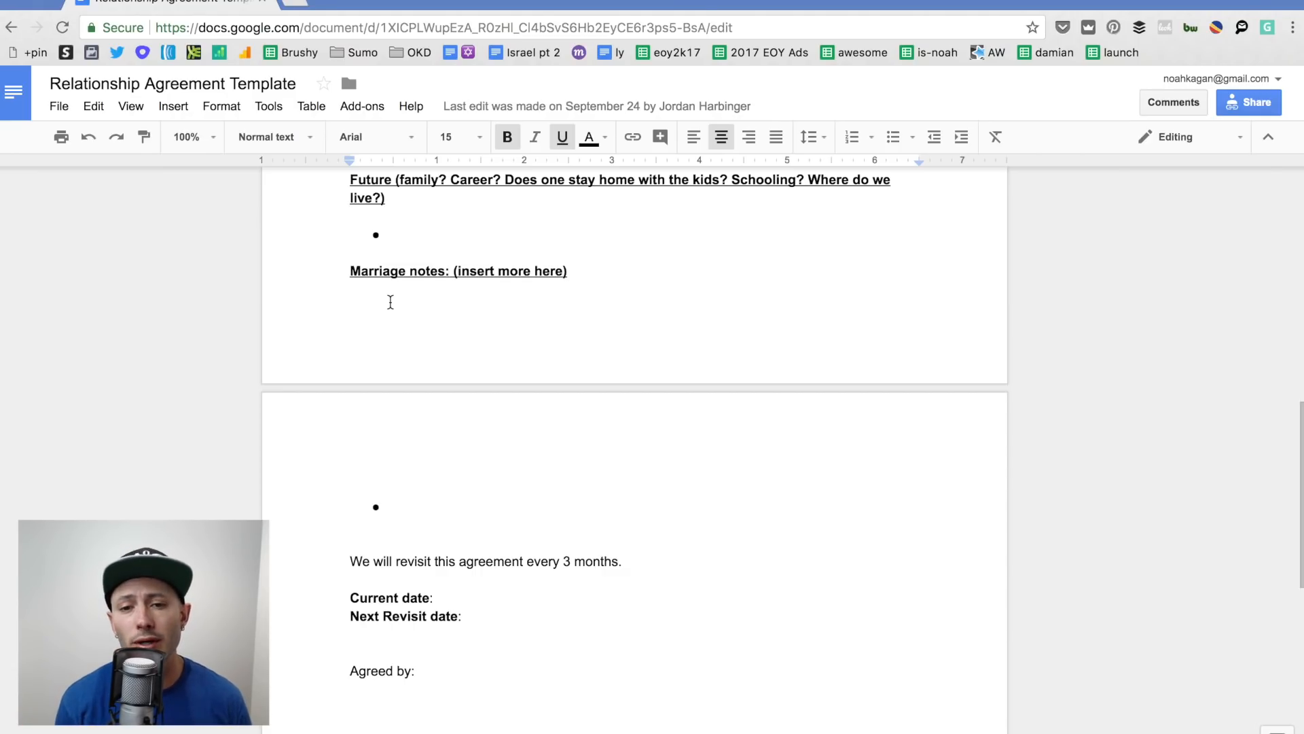
scroll("down", 3)
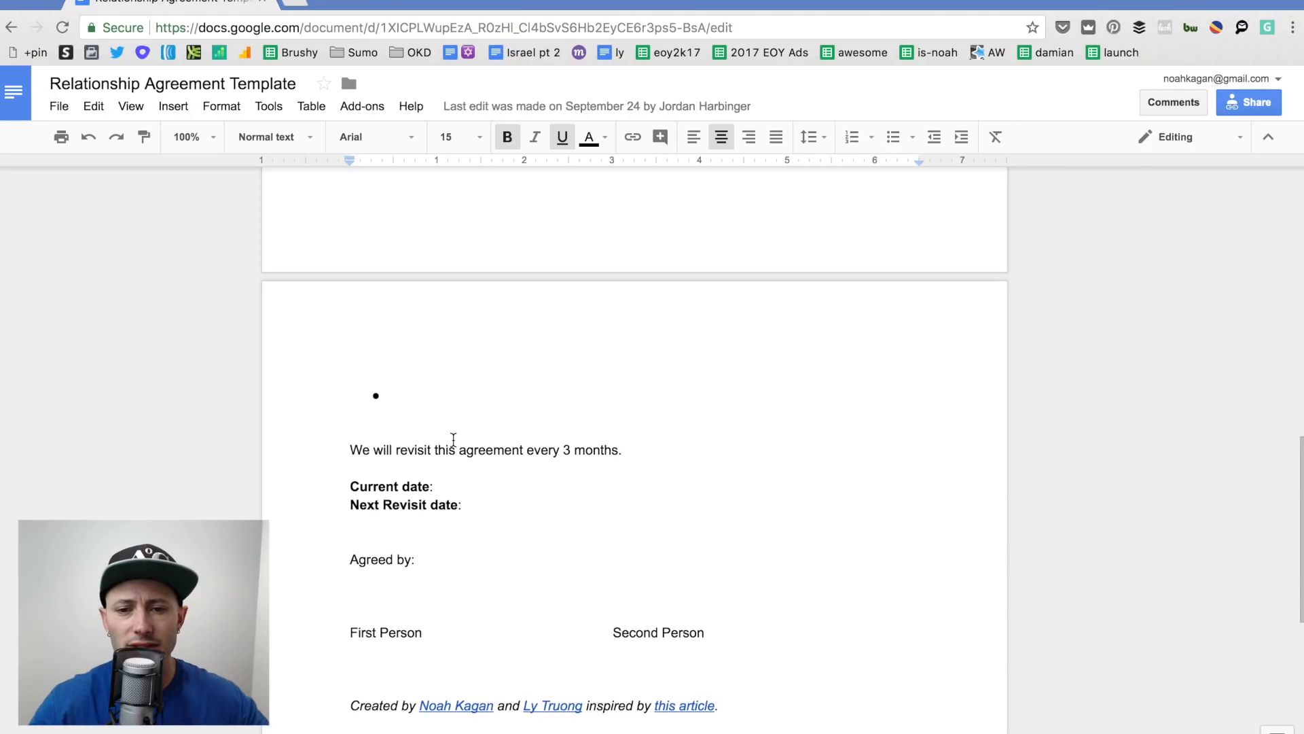